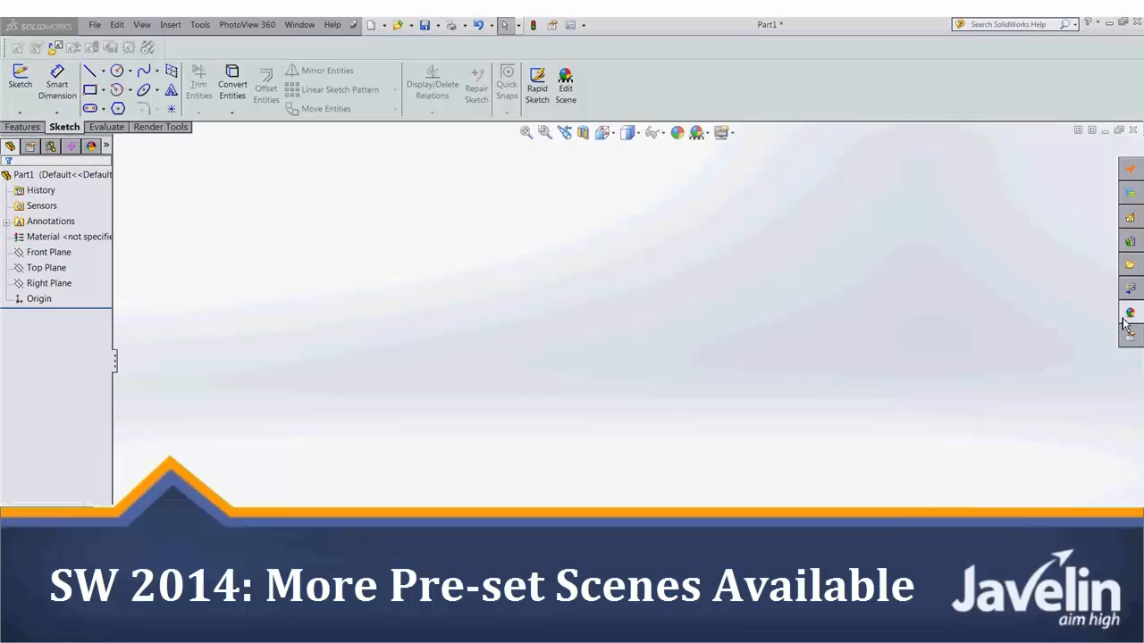
# - Browse the Presentation Scenes collection down to its Landscape and Urban scene folders
pyautogui.click(1129, 311)
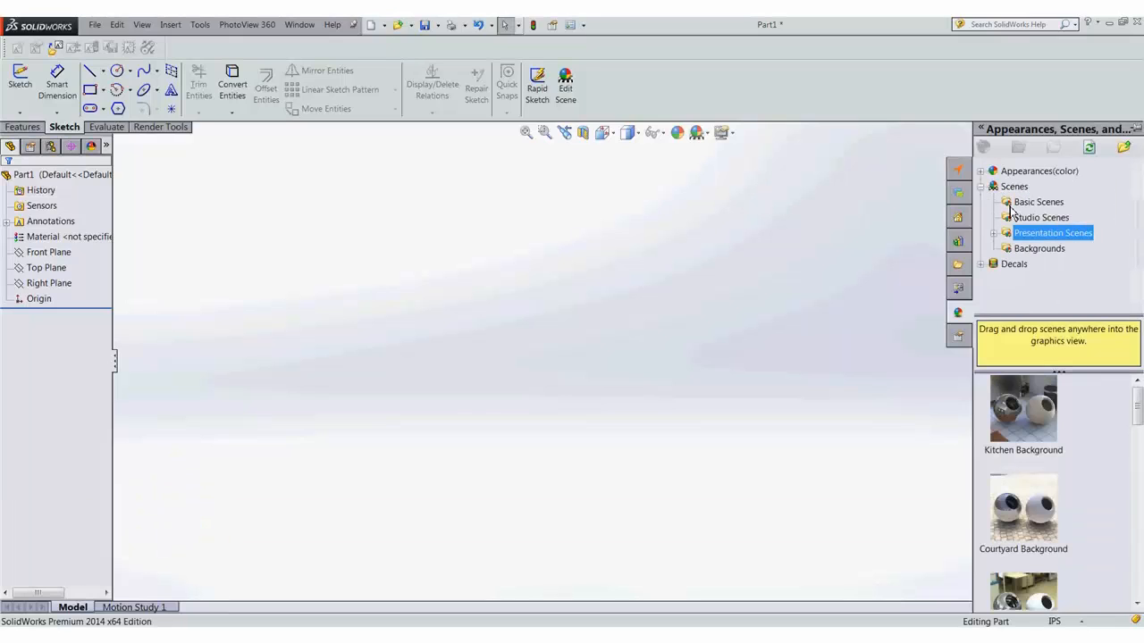
pyautogui.click(1038, 218)
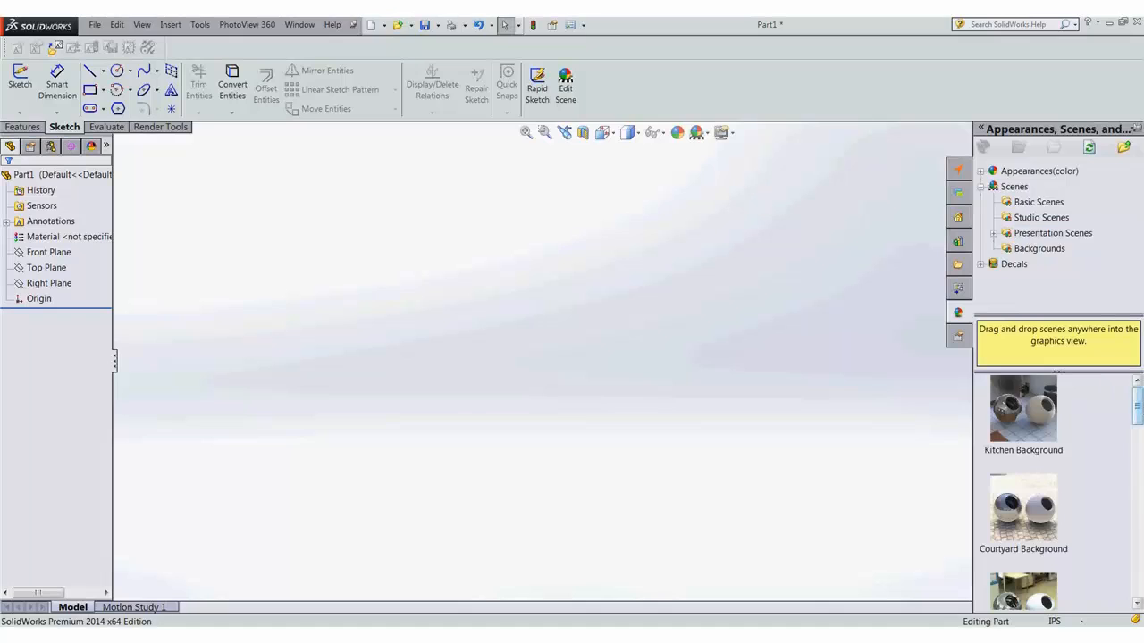
pyautogui.scroll(-3)
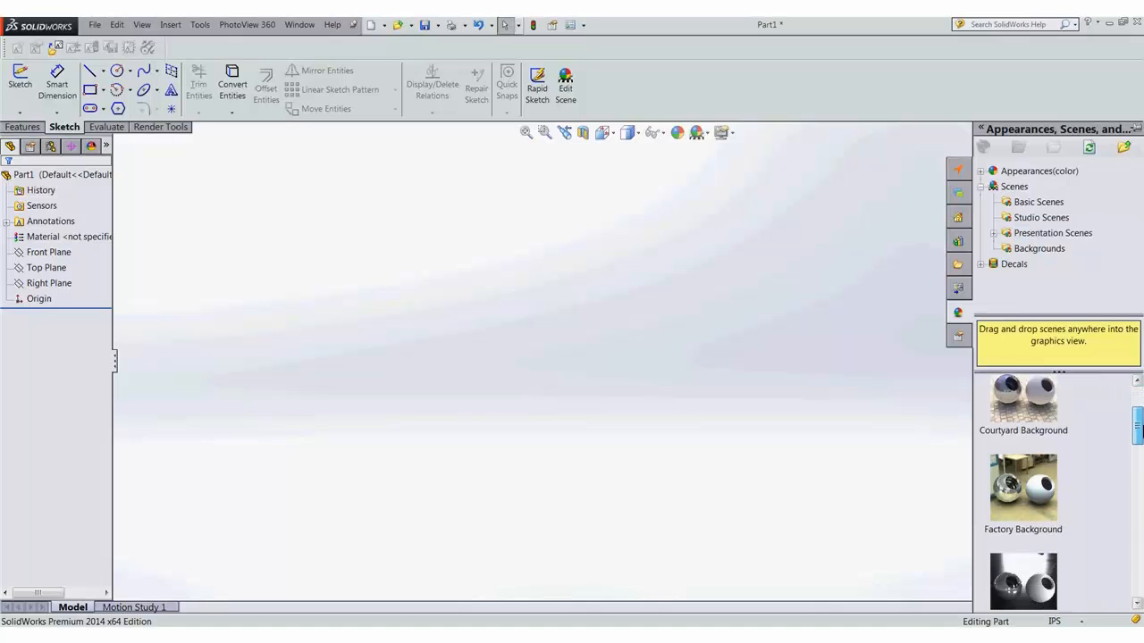
pyautogui.scroll(-3)
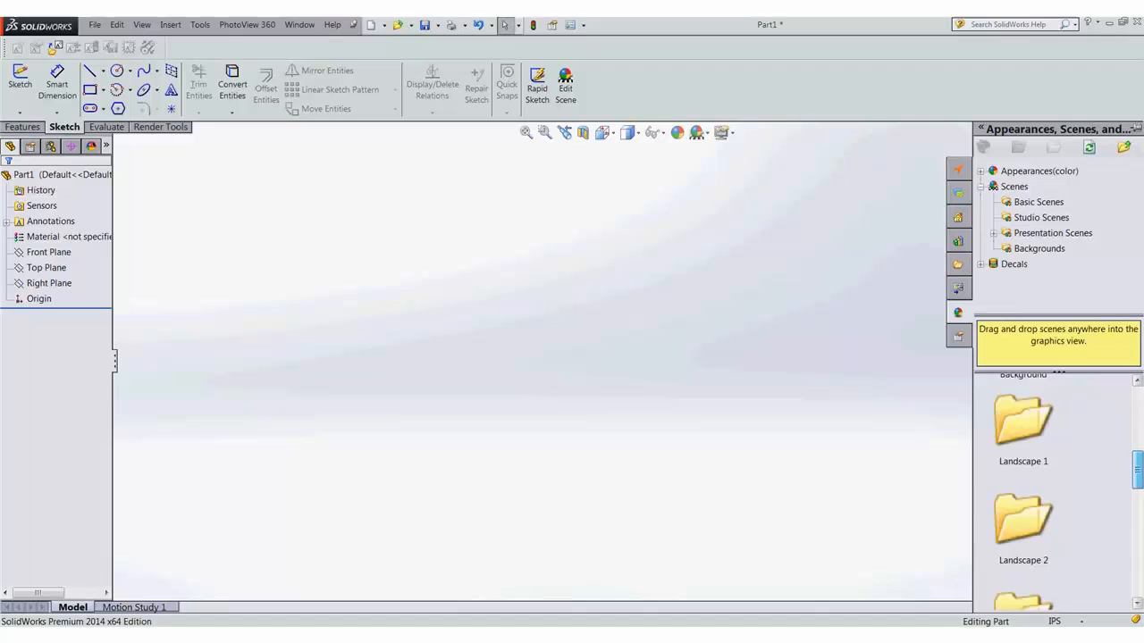
pyautogui.scroll(-3)
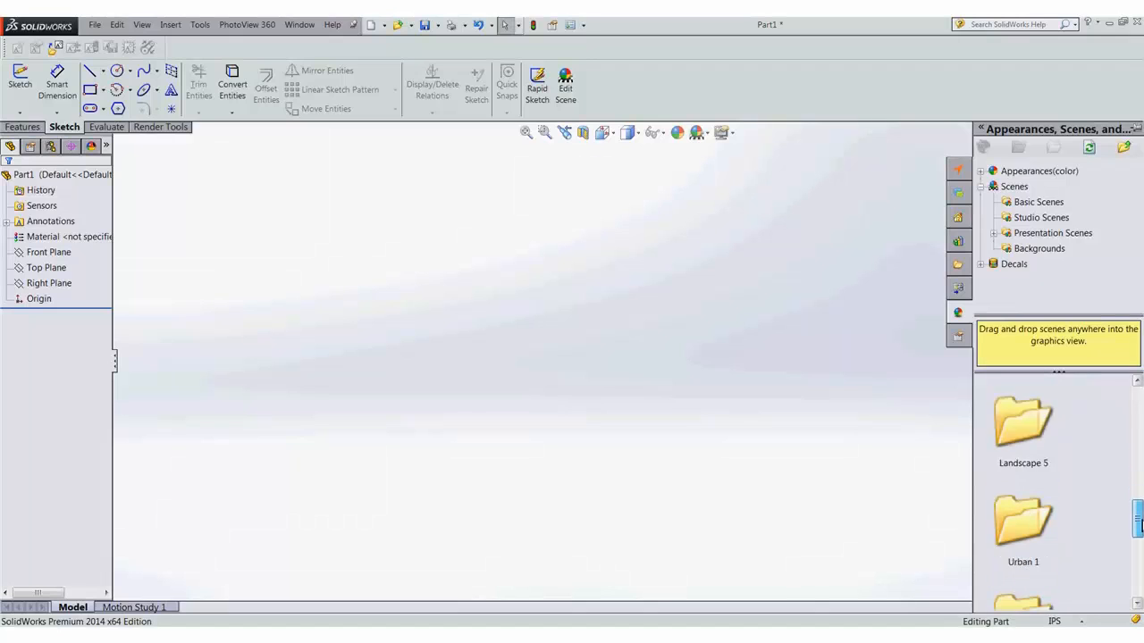
pyautogui.scroll(-3)
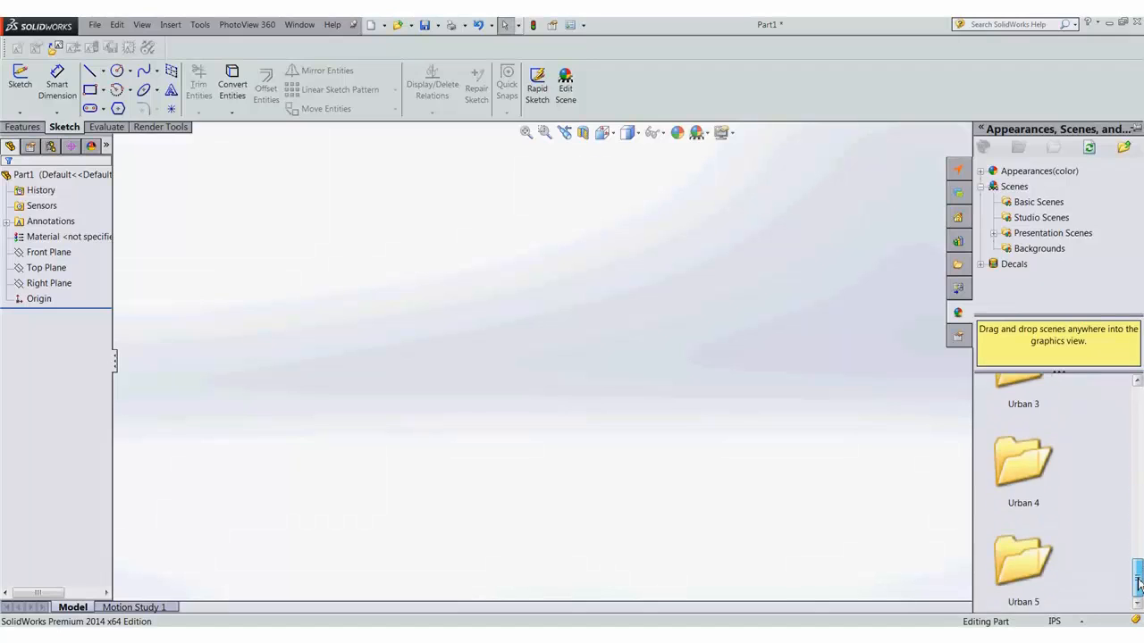
pyautogui.scroll(-3)
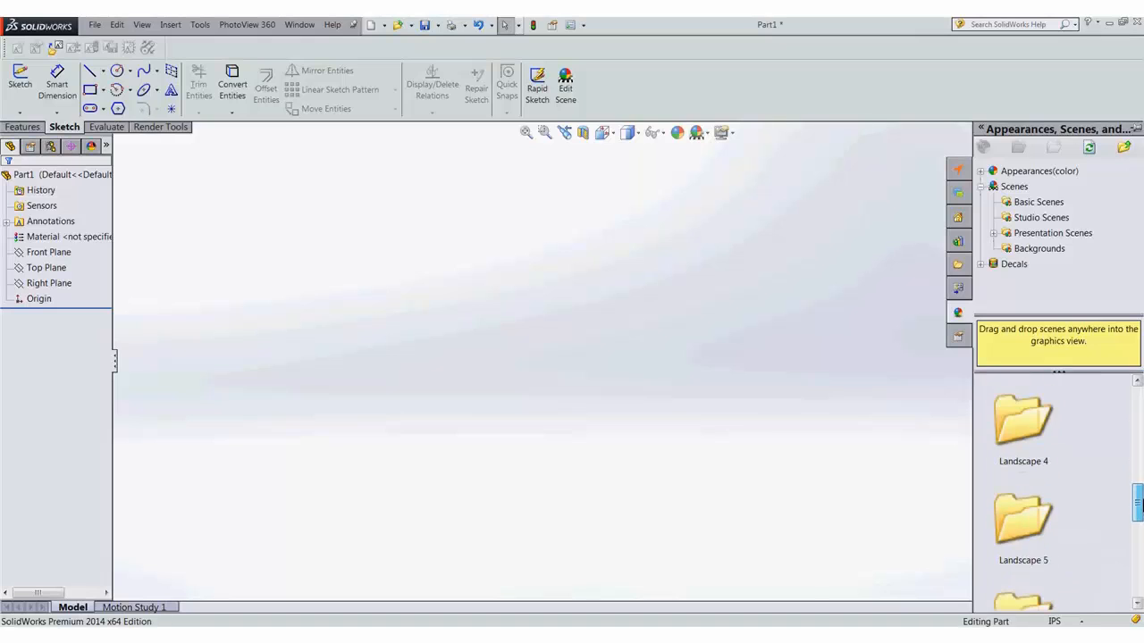
pyautogui.click(1022, 518)
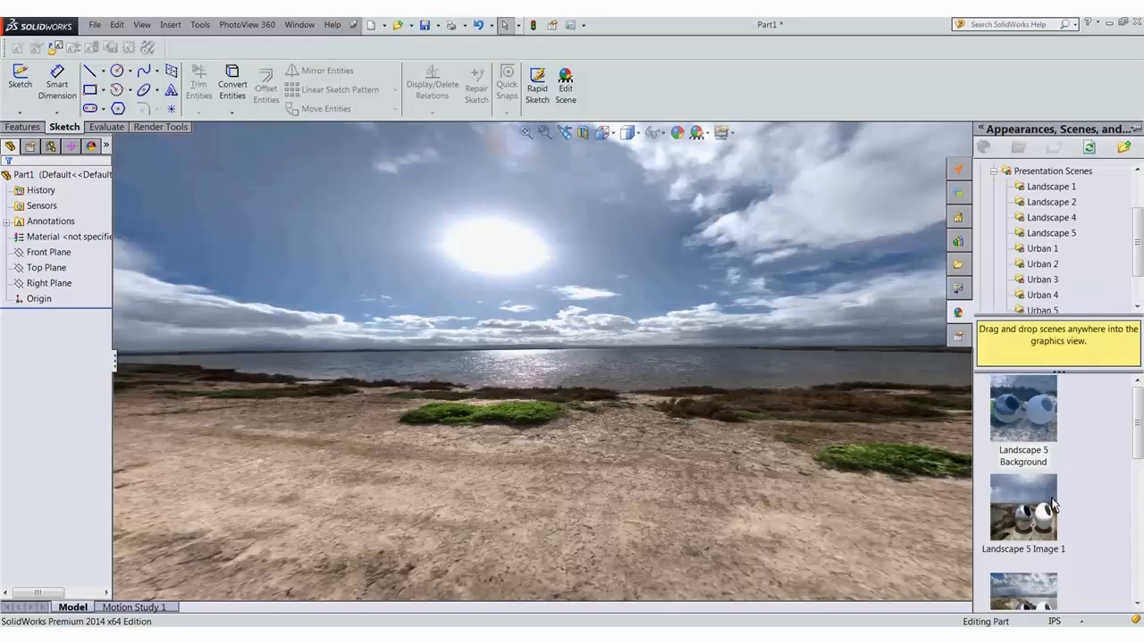
pyautogui.moveTo(1099, 522)
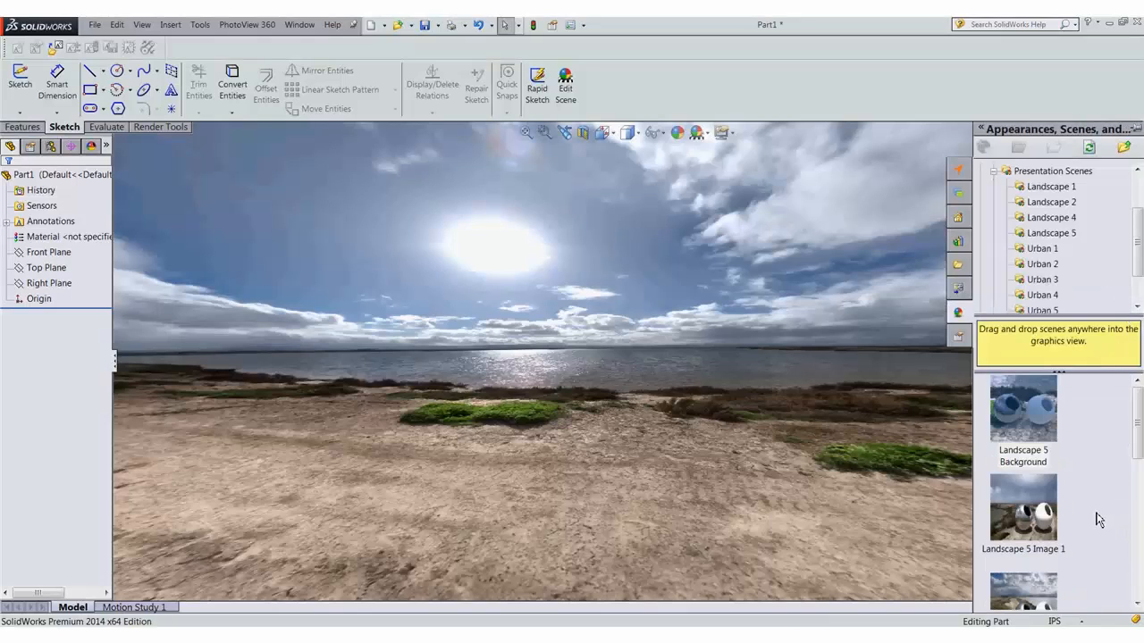
# - Apply the cracked-road-at-sunset scene as the part's background
pyautogui.click(1042, 293)
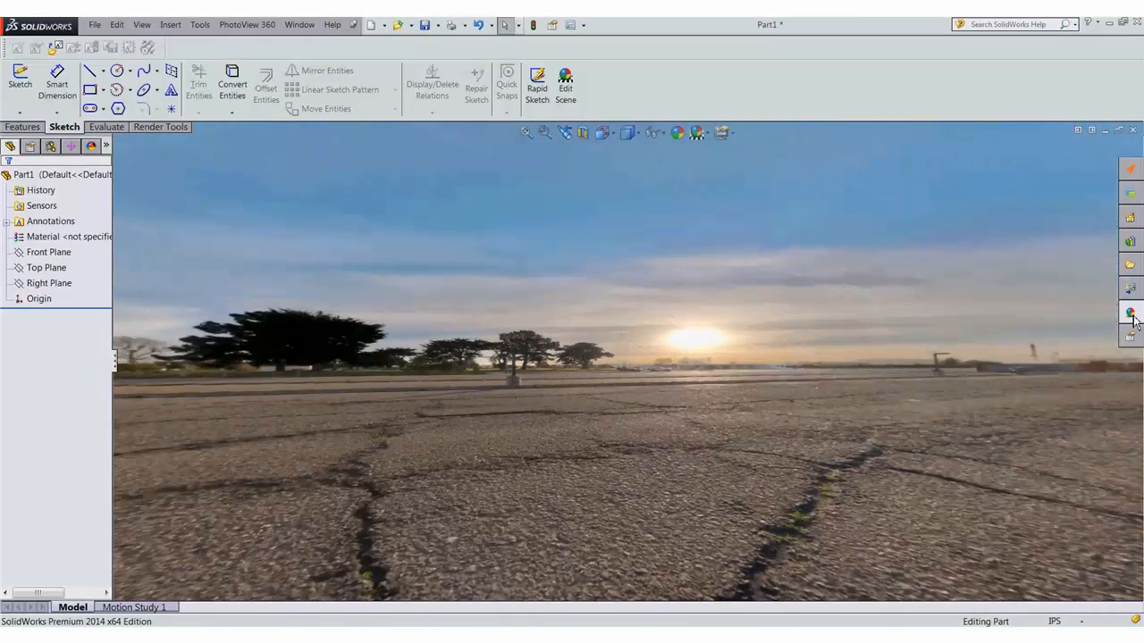
# - Apply the forest footbridge landscape scene and bring up the Apply Scene favorites list
pyautogui.click(1130, 311)
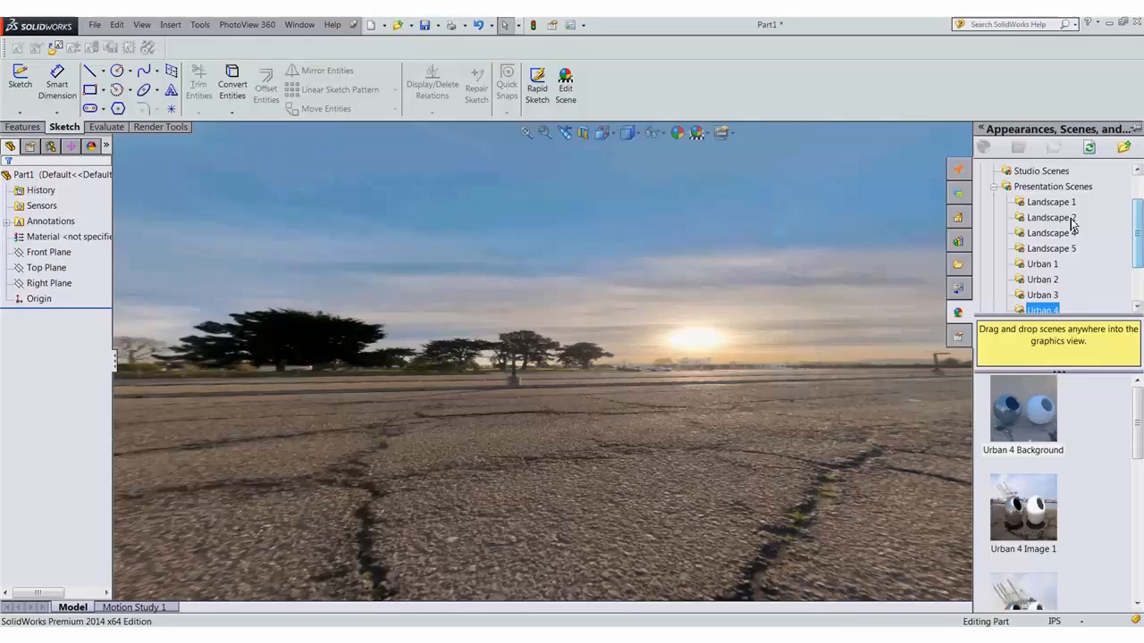
pyautogui.click(1051, 219)
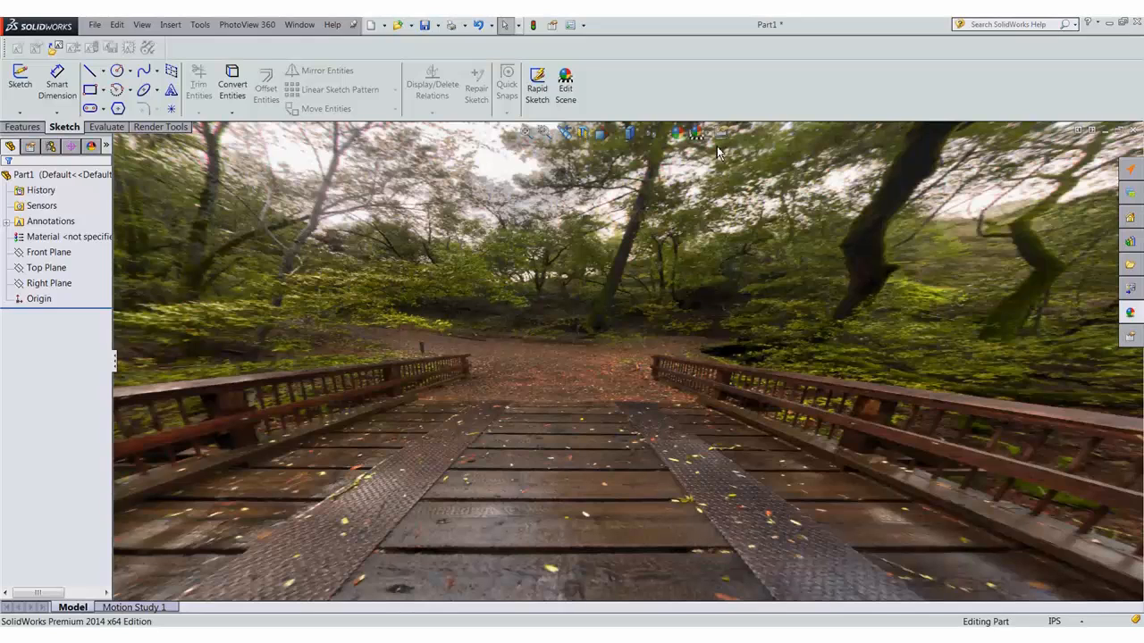
pyautogui.click(697, 133)
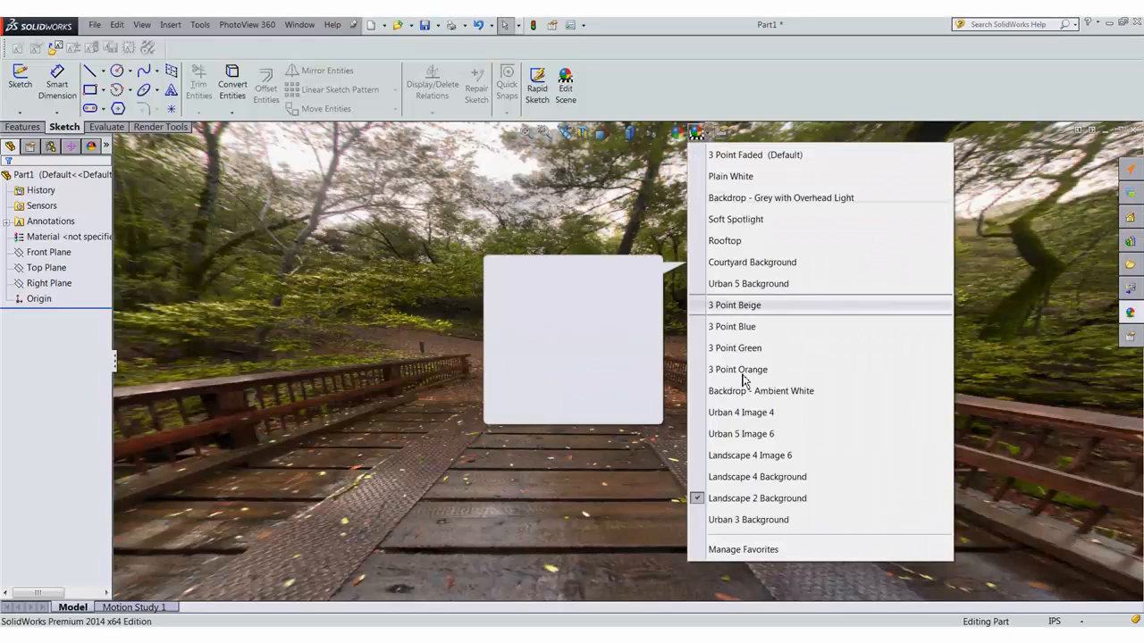
# - In Manage Favorite Scenes, mark Landscape 4 Image 2 as a favorite scene
pyautogui.click(744, 548)
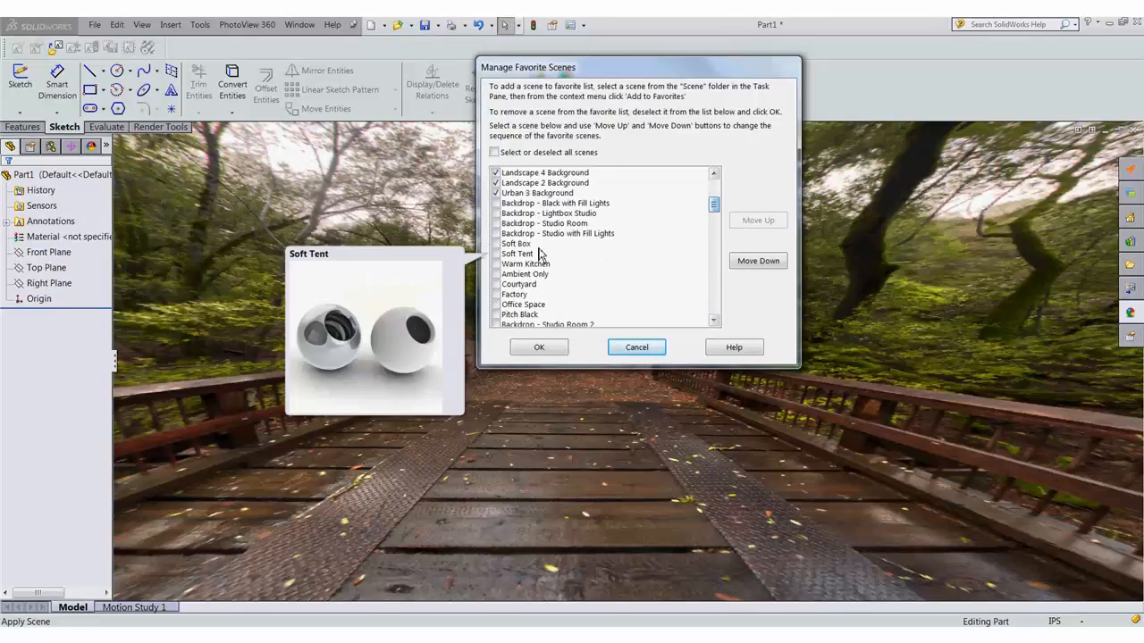
pyautogui.click(546, 183)
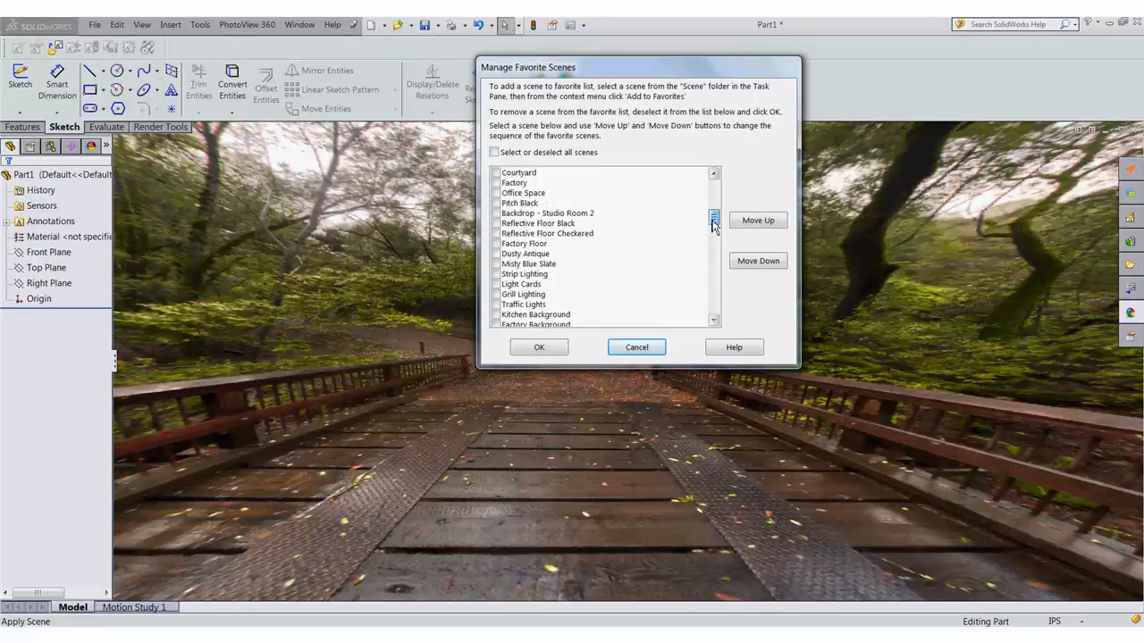
pyautogui.scroll(-3)
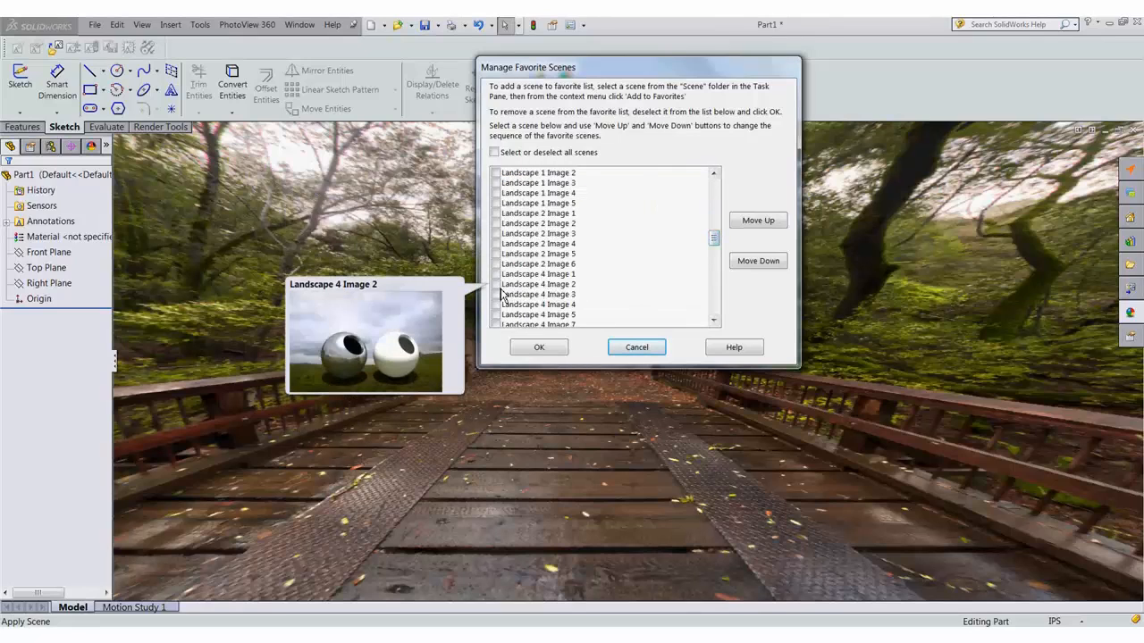
pyautogui.click(538, 293)
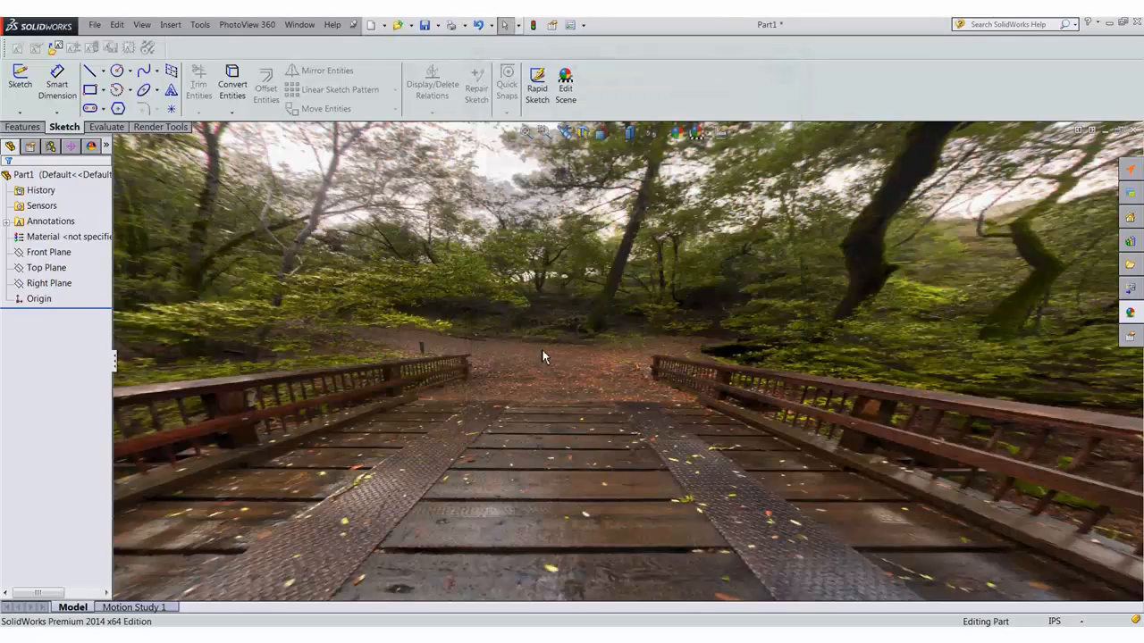
# - Apply the grassy hillside scene with a winding path from the favorites list
pyautogui.click(676, 132)
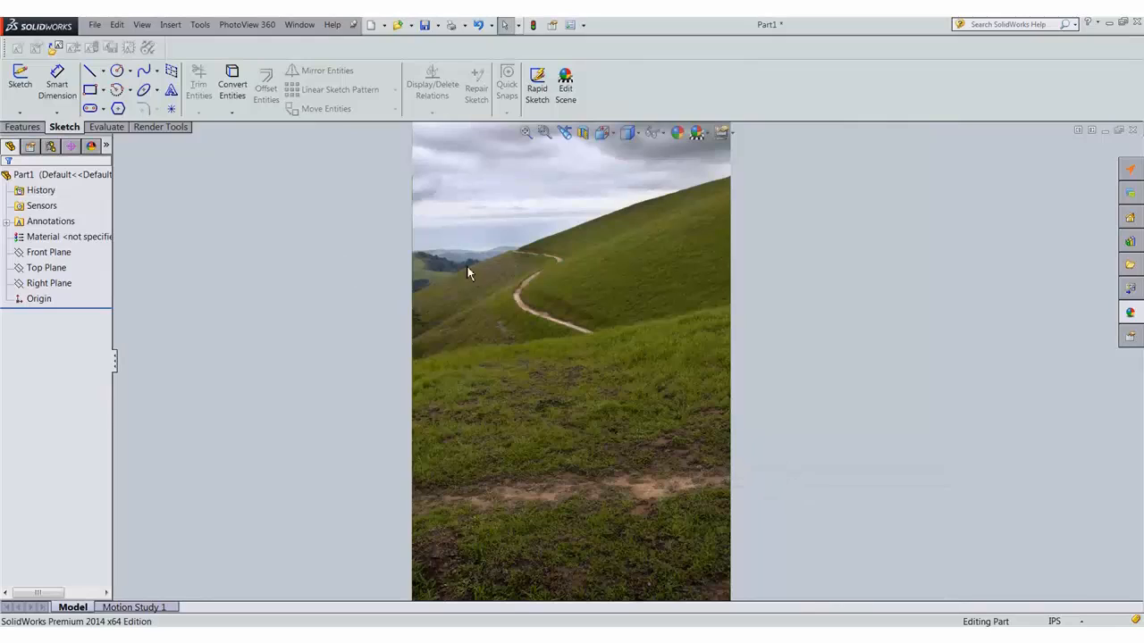
pyautogui.moveTo(697, 440)
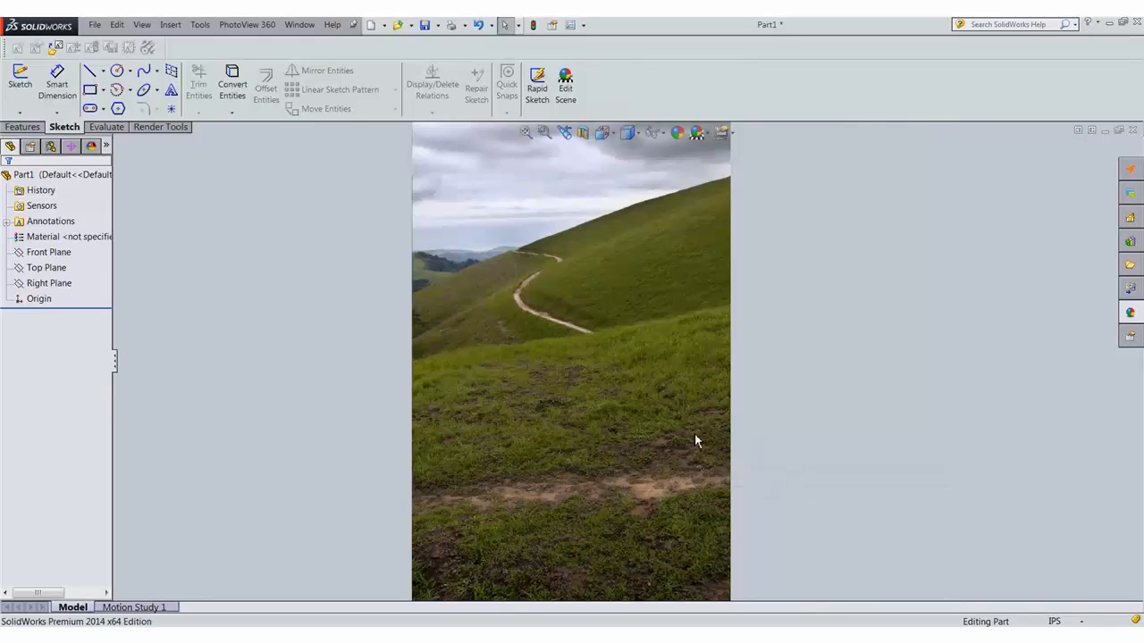